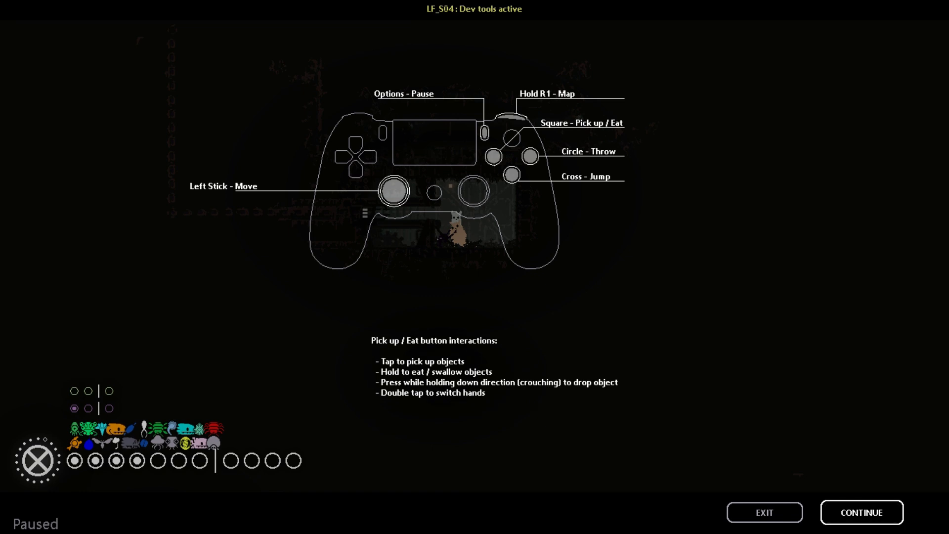
mouse_move(861, 512)
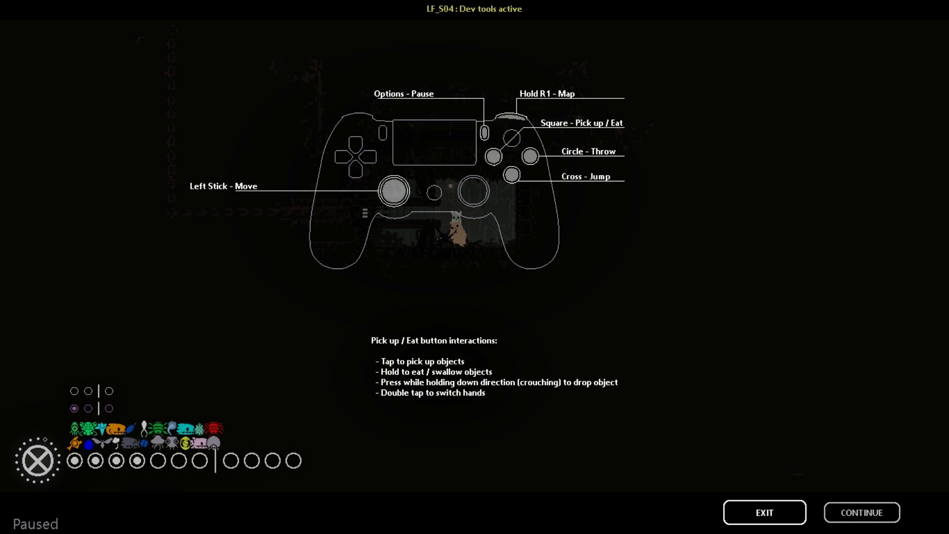
- Exit the paused cycle to return to the sleep screen menu
left_click(861, 512)
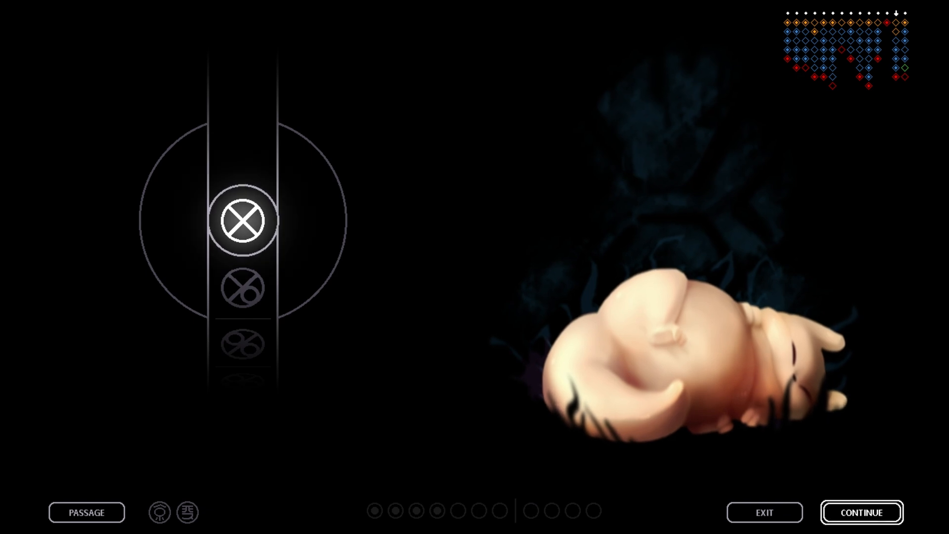
- Select the slugcat and continue its save to reload the cycle
left_click(243, 219)
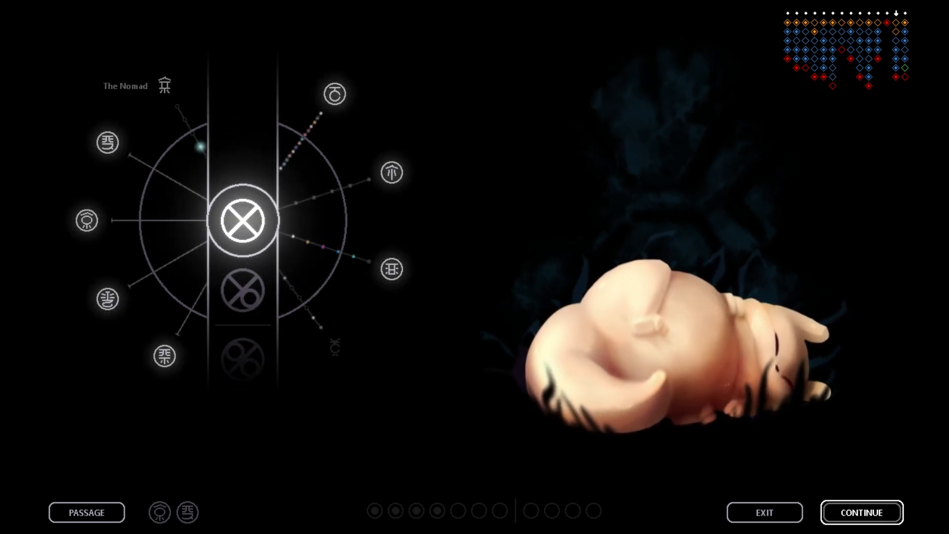
left_click(861, 512)
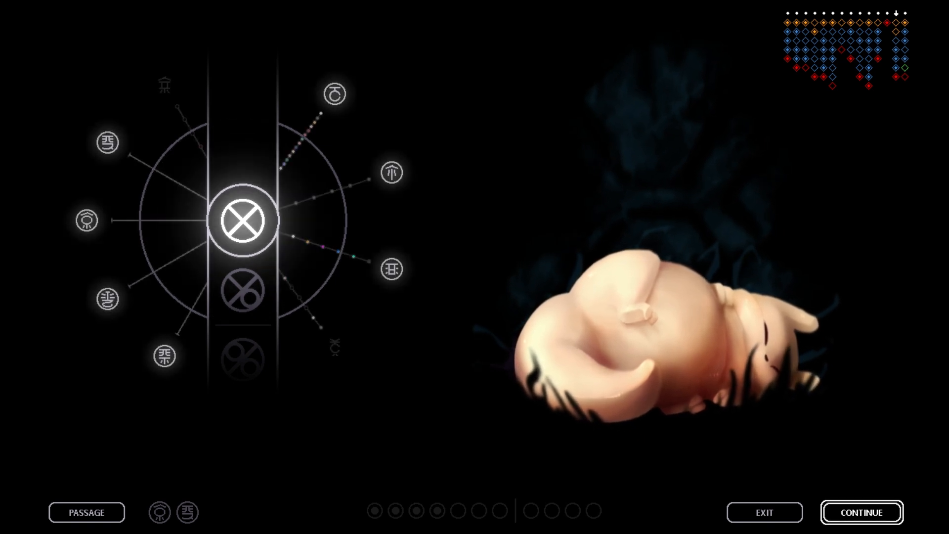
- Continue from the karma wheel sleep screen into the next cycle
left_click(860, 512)
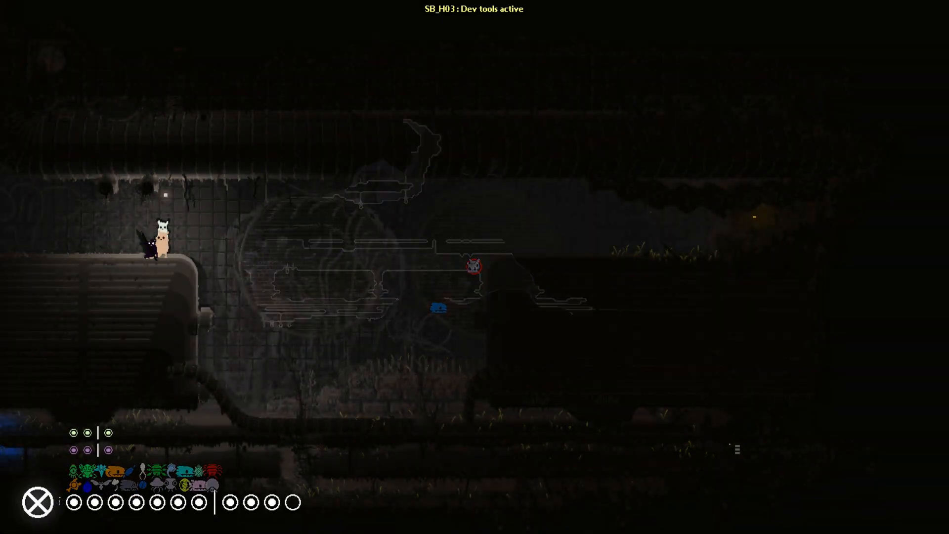
- Pause the game with Escape, then resume play from the pause screen
key("Escape")
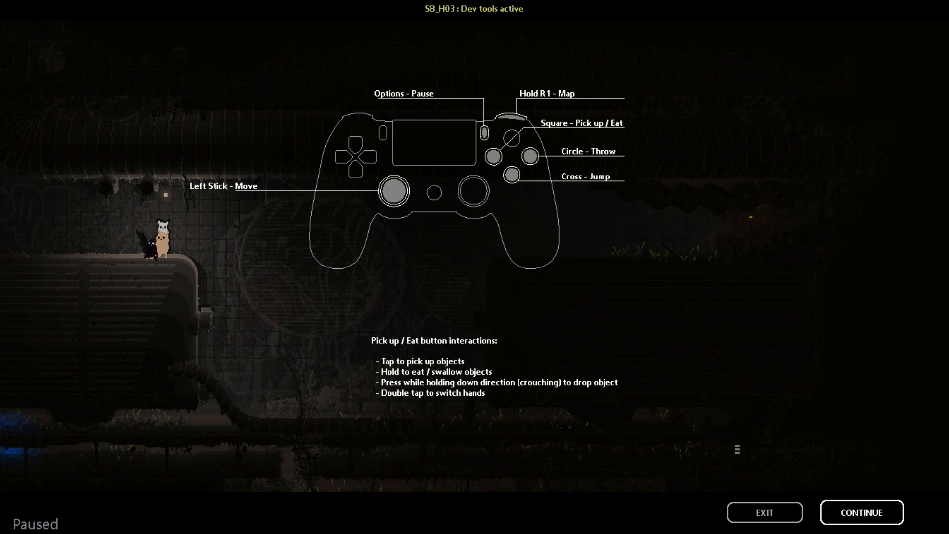
mouse_move(862, 512)
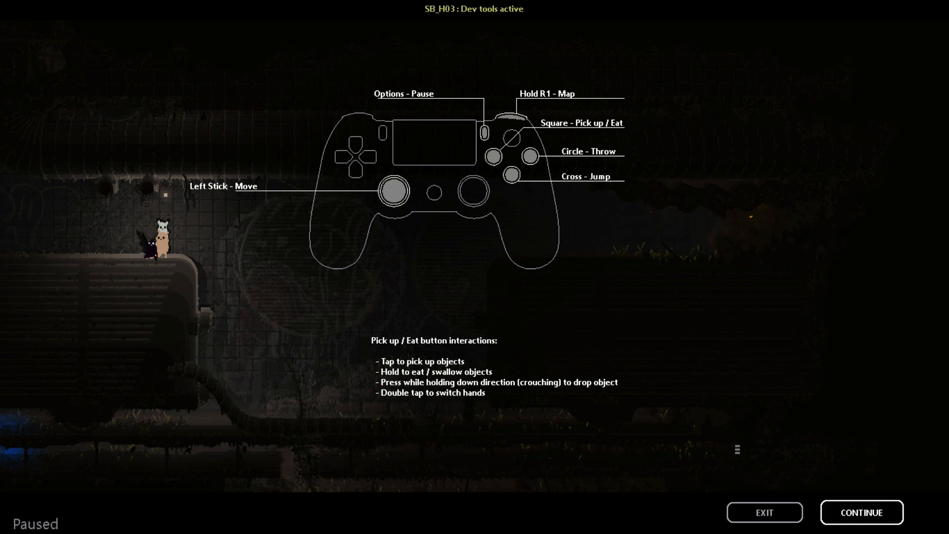
mouse_move(861, 512)
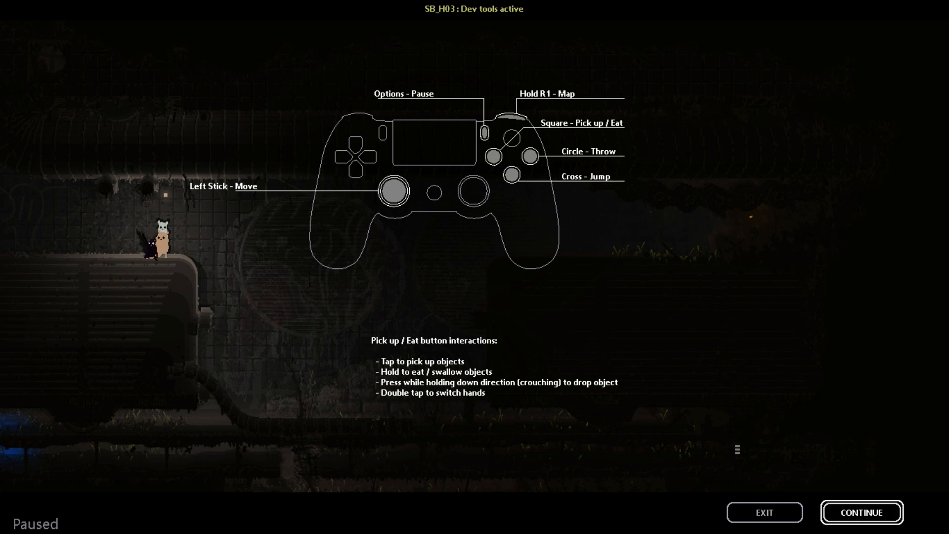
left_click(861, 512)
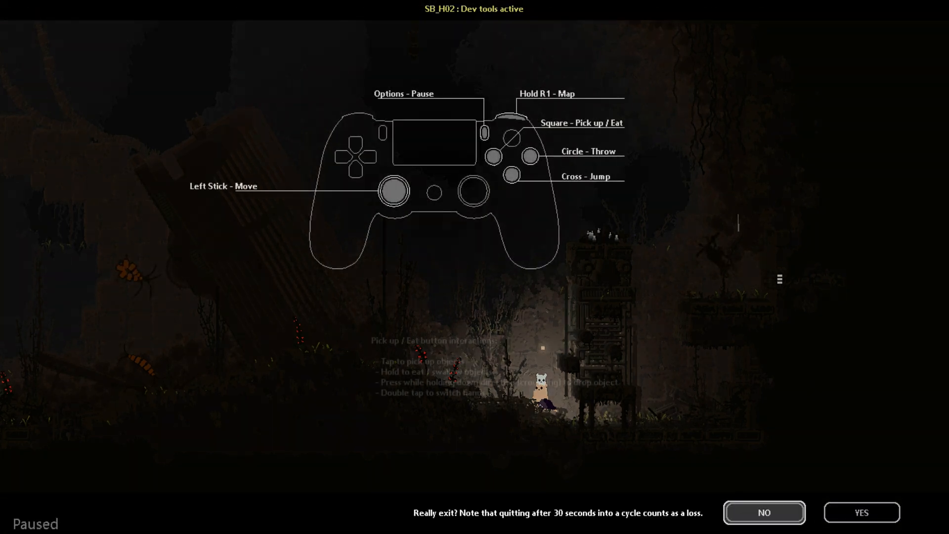
- Confirm quitting, enter Story mode, and continue the save in room SB_S06
left_click(860, 512)
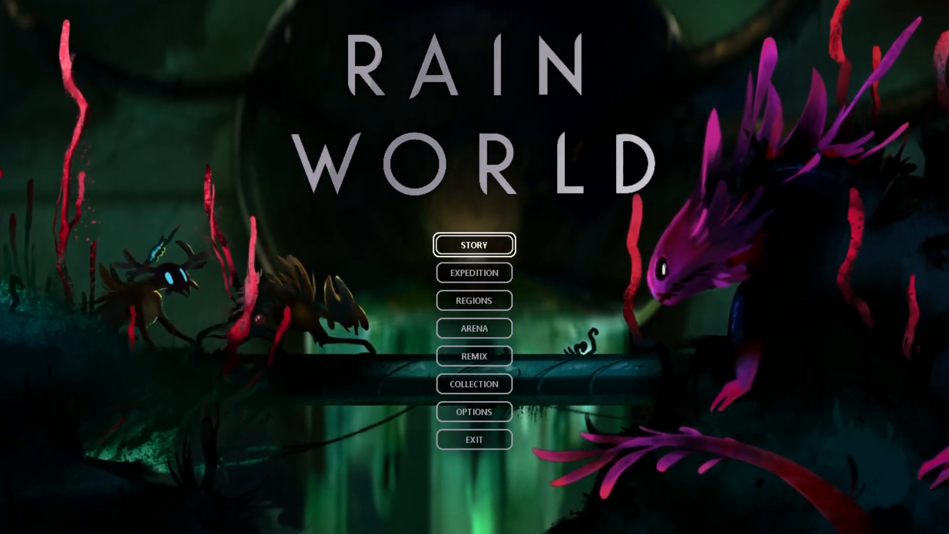
left_click(474, 245)
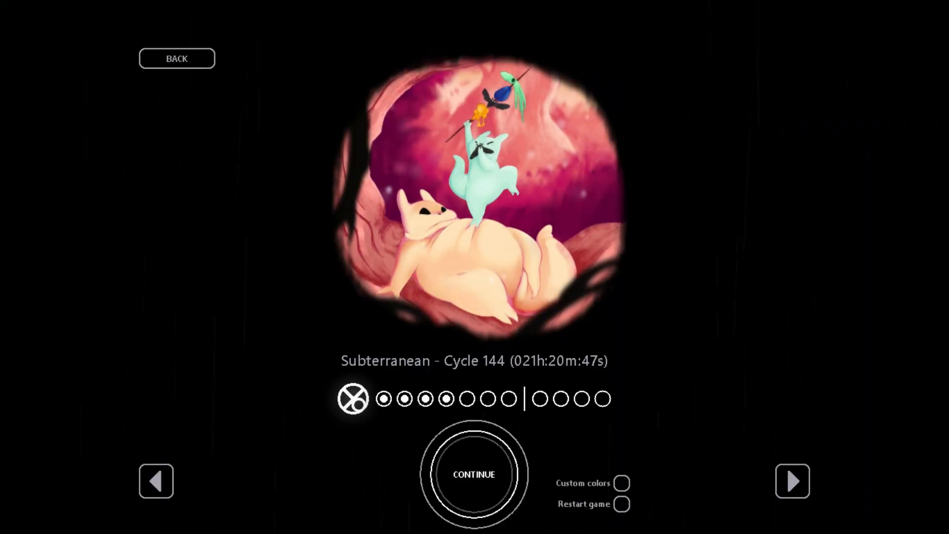
left_click(474, 474)
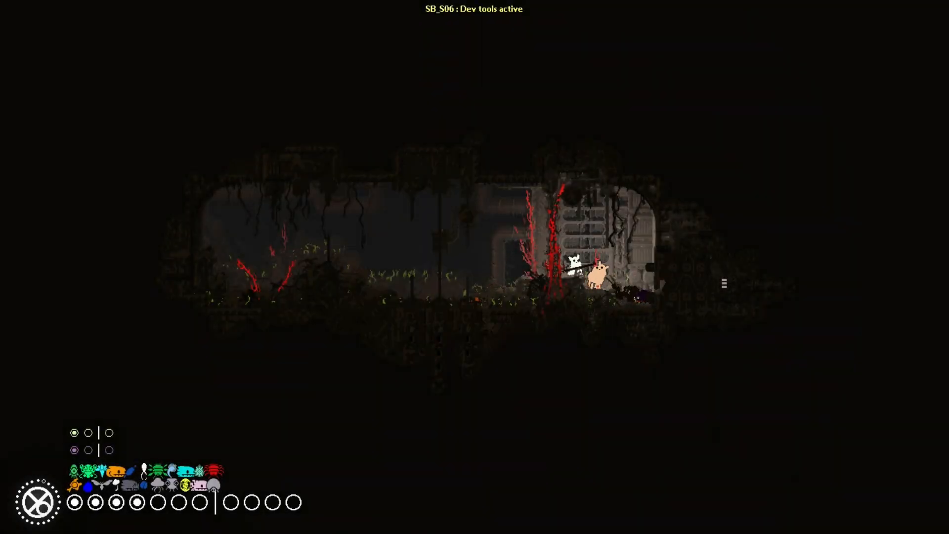